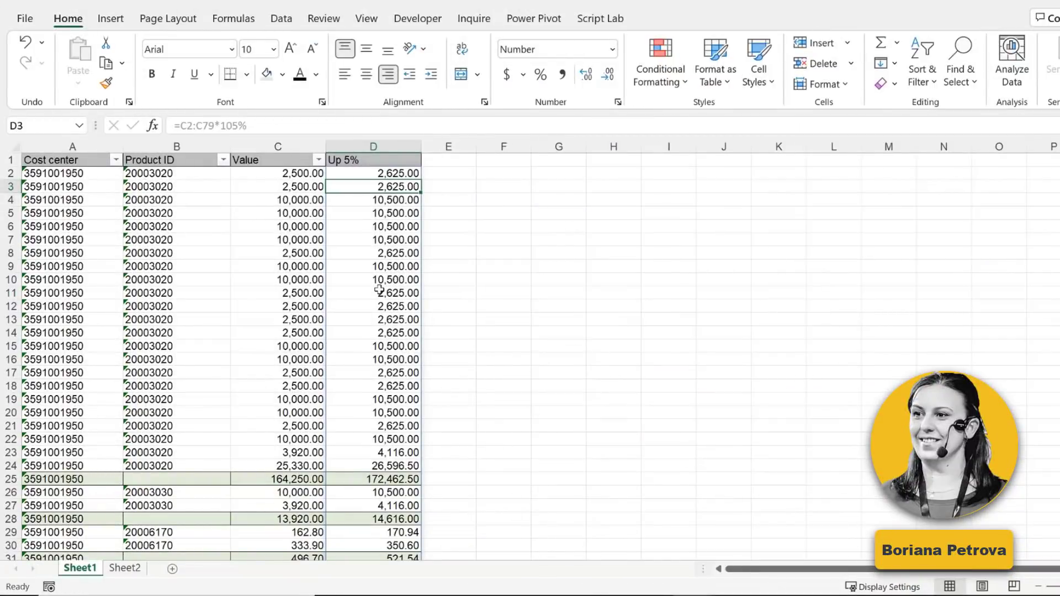
pyautogui.moveTo(377, 292)
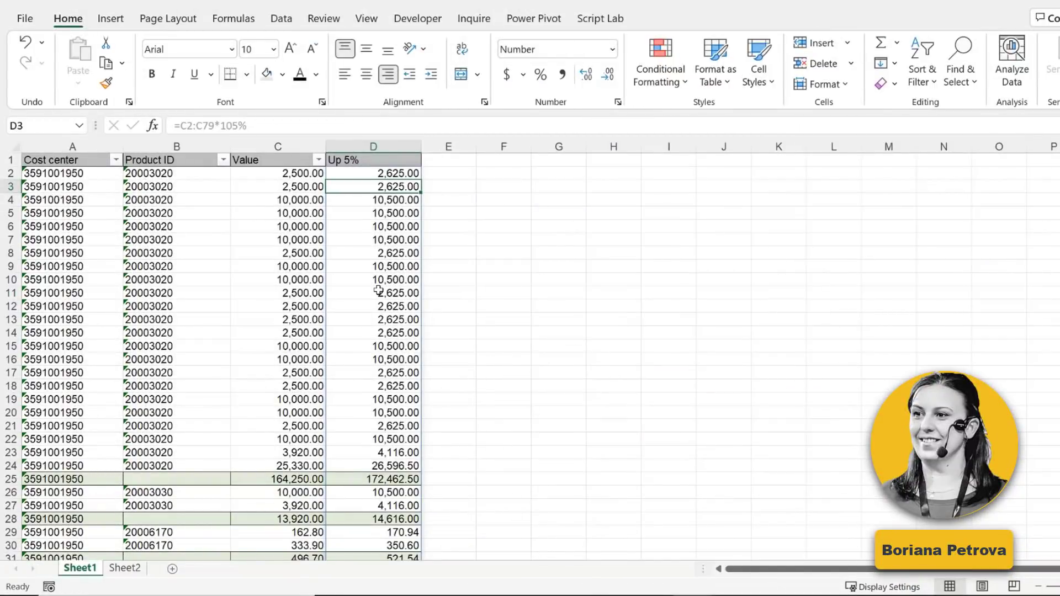
# Select the last product group's values and its subtotal to check their sum.
pyautogui.scroll(-3)
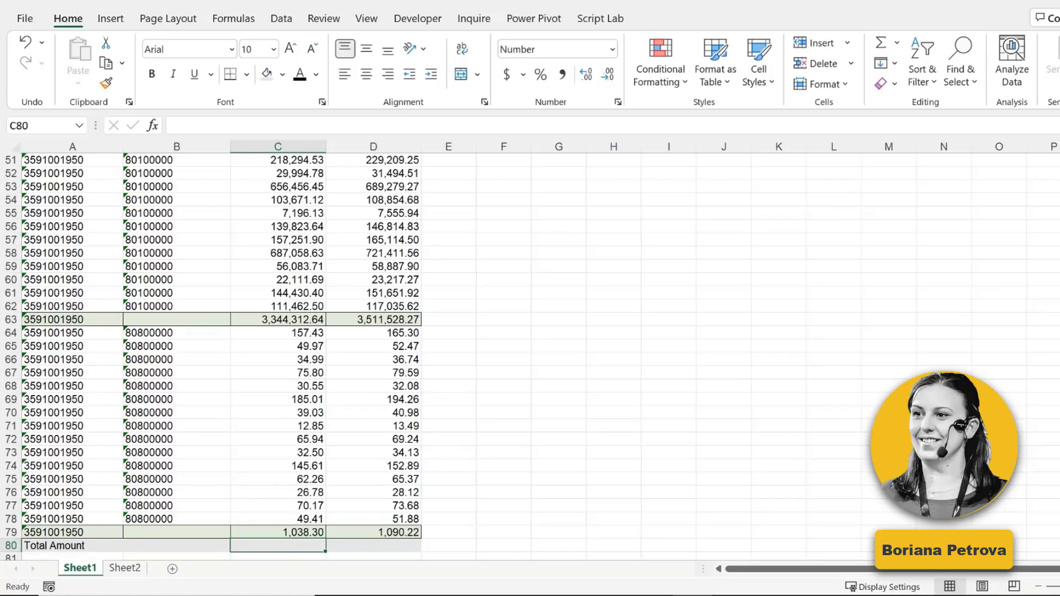
pyautogui.click(277, 331)
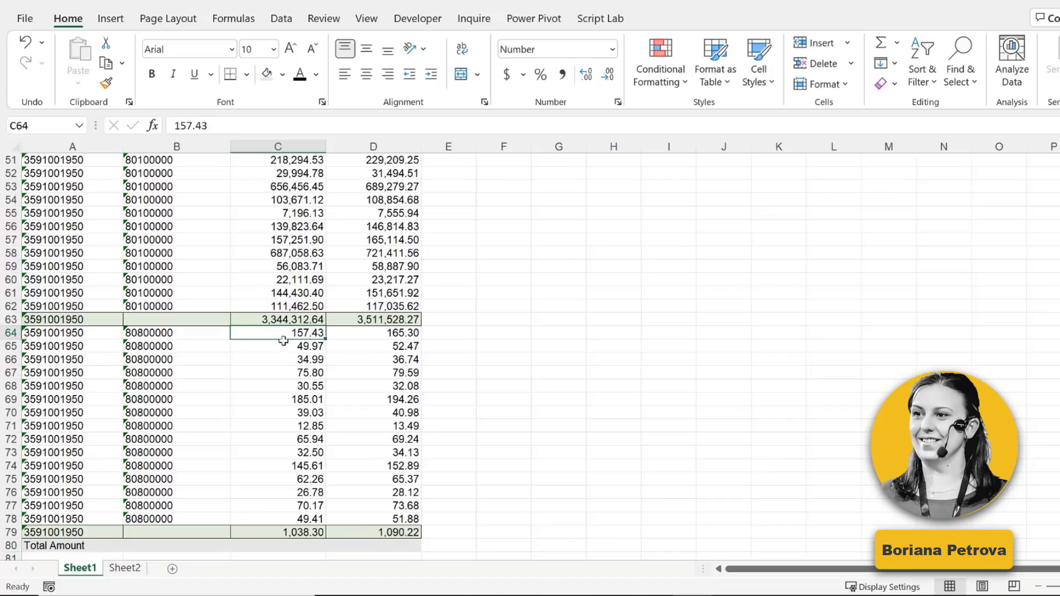
pyautogui.moveTo(284, 331); pyautogui.dragTo(284, 518)
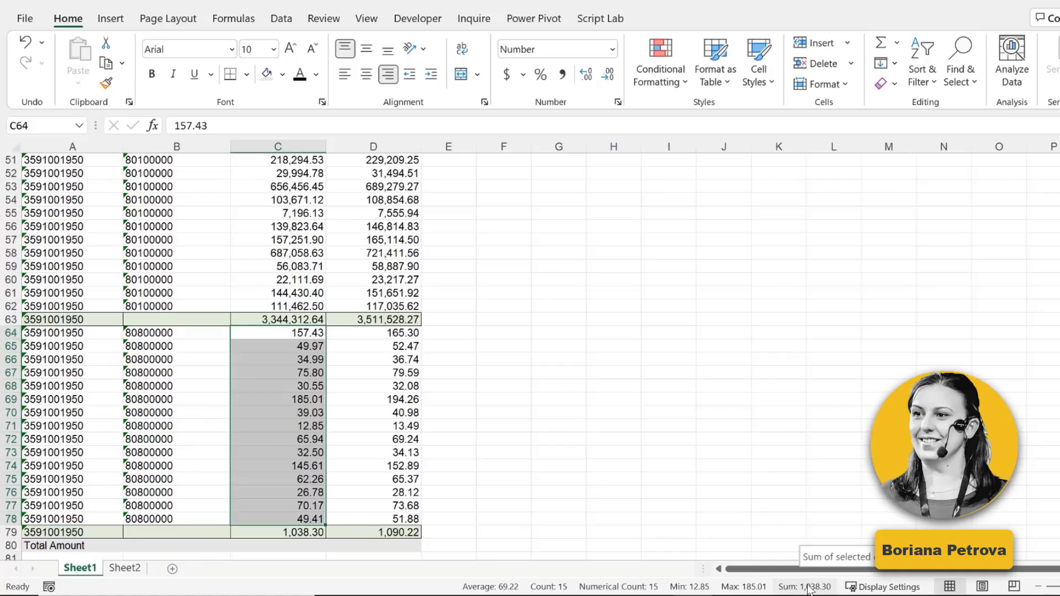
pyautogui.moveTo(804, 590)
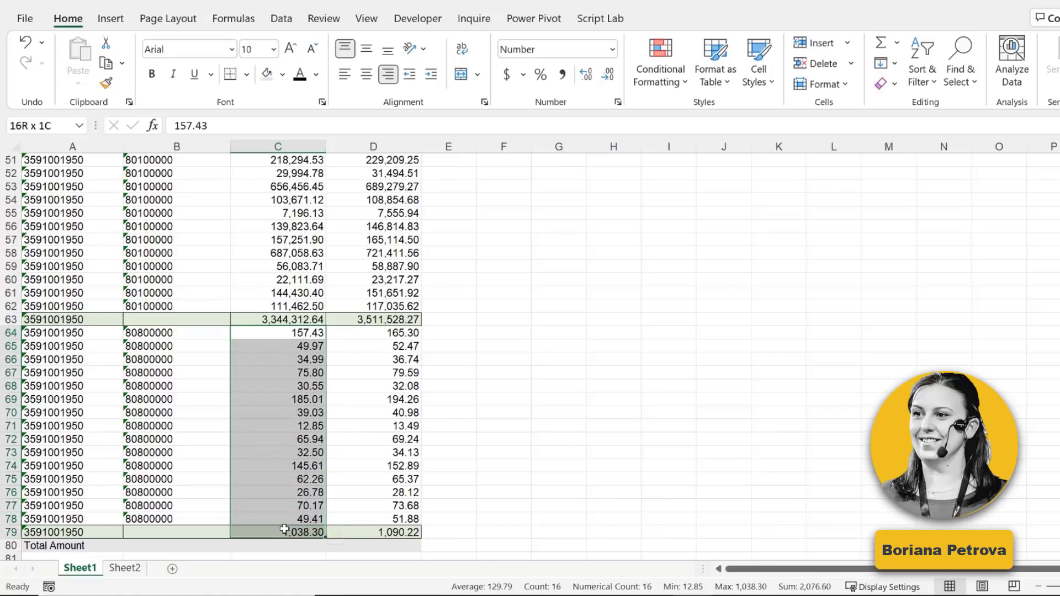
pyautogui.click(277, 532)
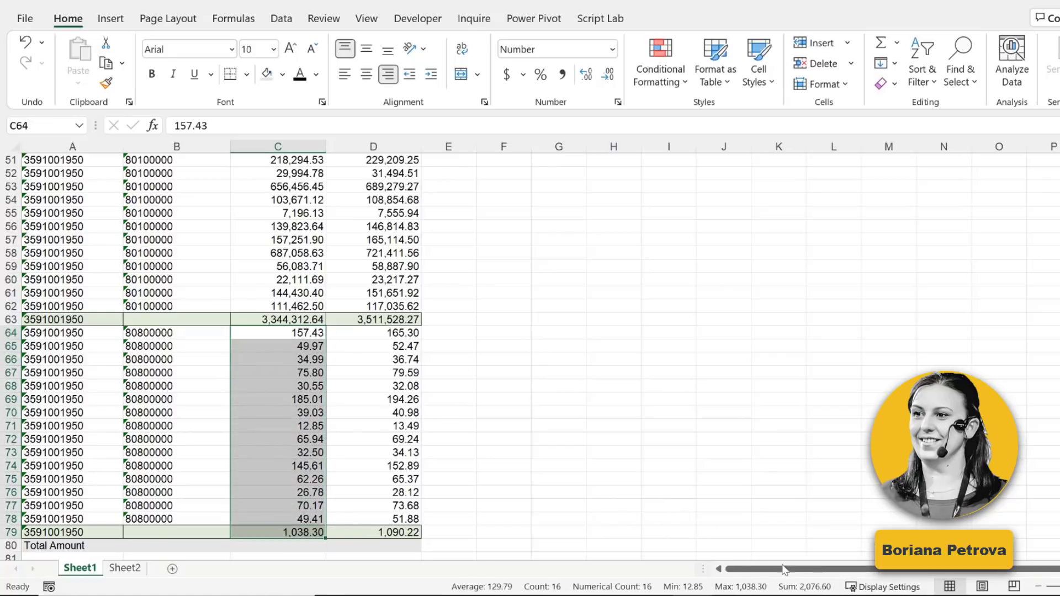
pyautogui.moveTo(804, 586)
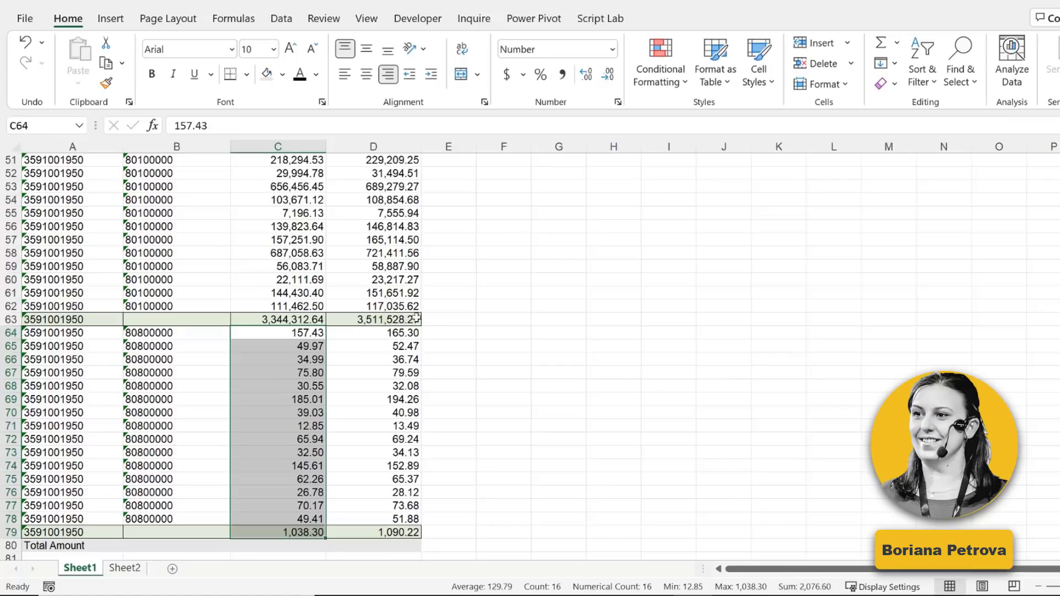
# Enter =SUM(C2:C79)/2 in C80 to halve the double-counted total.
pyautogui.click(277, 546)
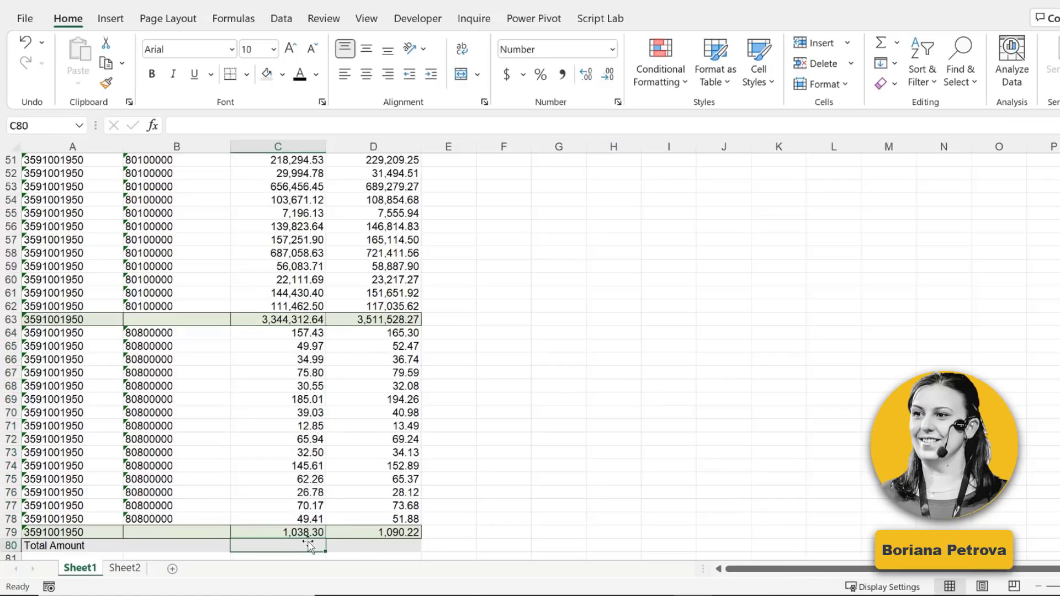
pyautogui.moveTo(558, 421)
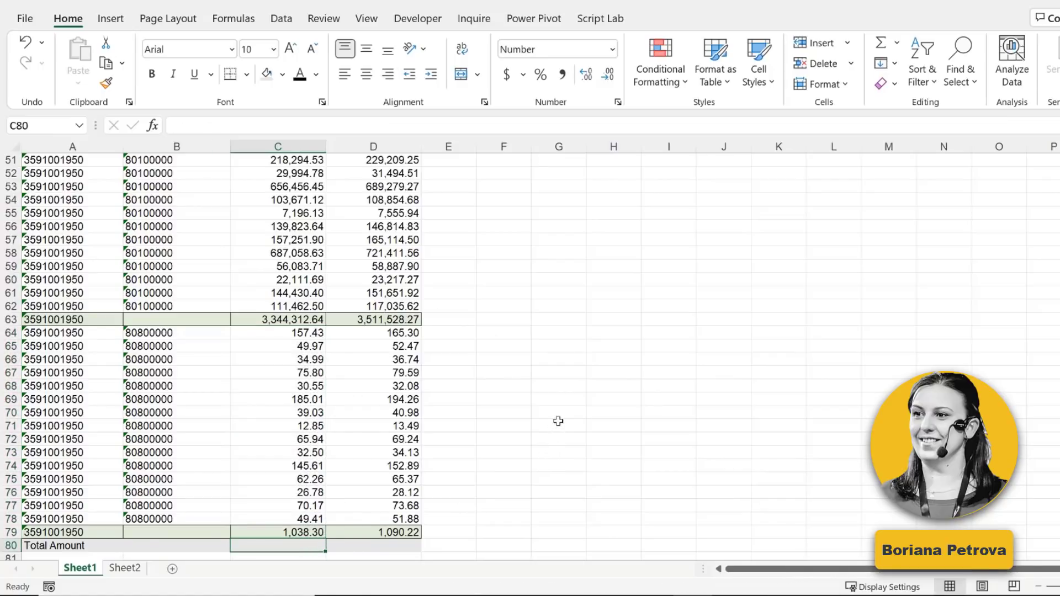
pyautogui.moveTo(560, 419)
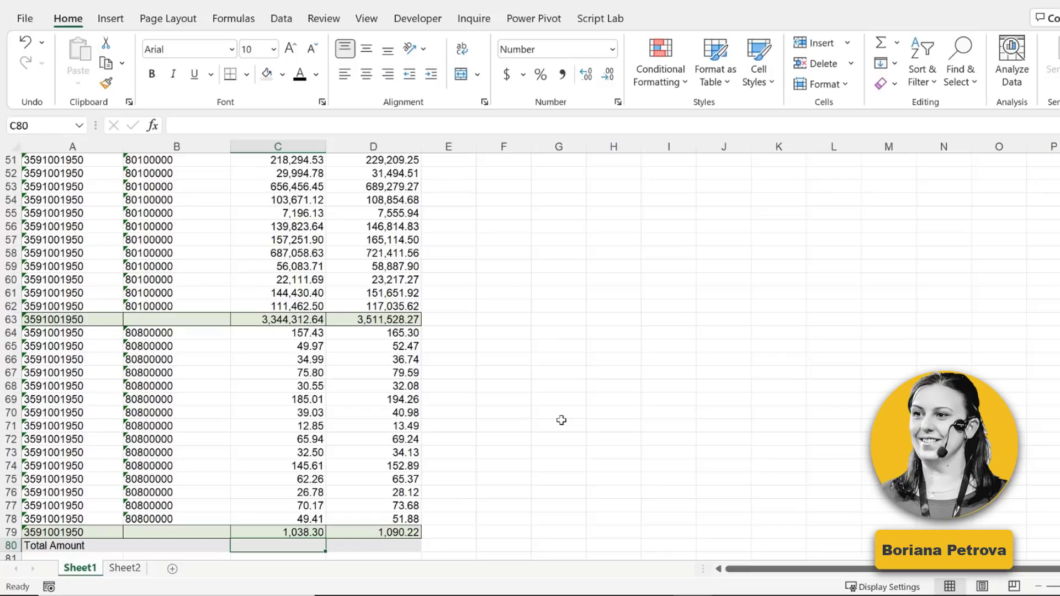
pyautogui.click(291, 125)
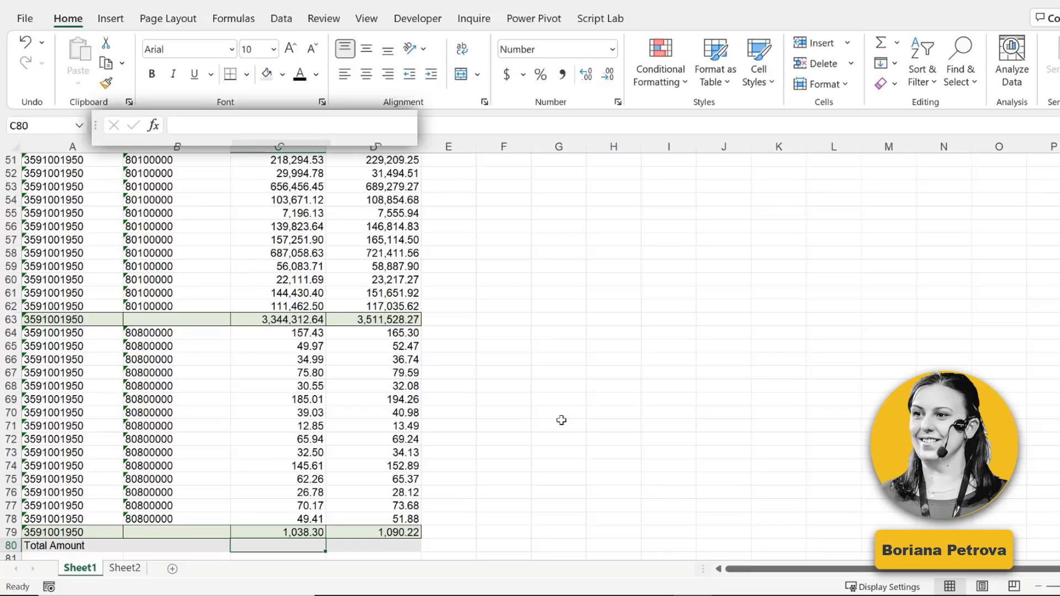
pyautogui.write('=SUM(C2:C79')
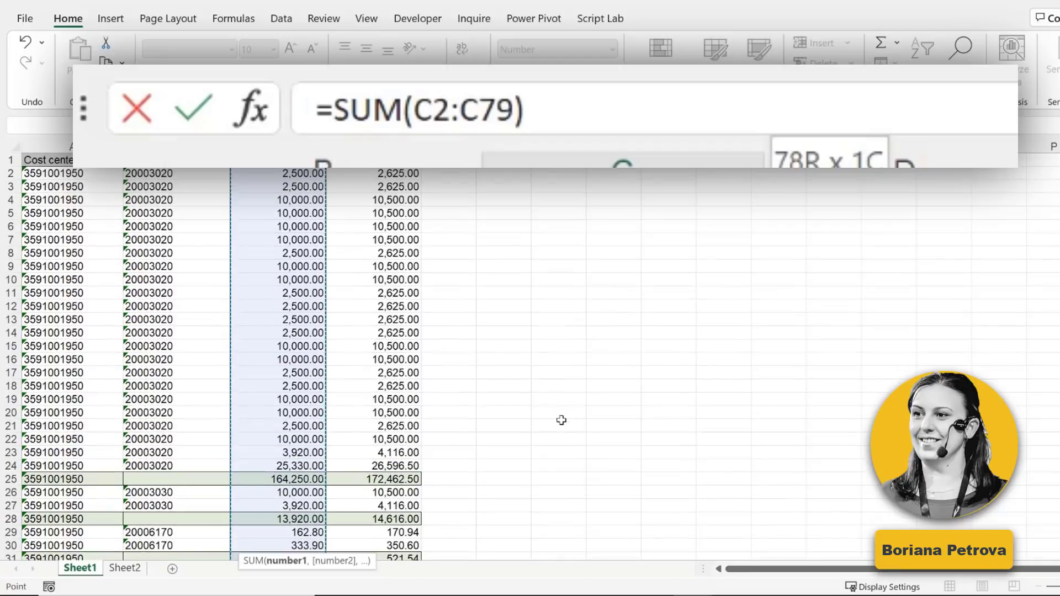
pyautogui.write('/2')
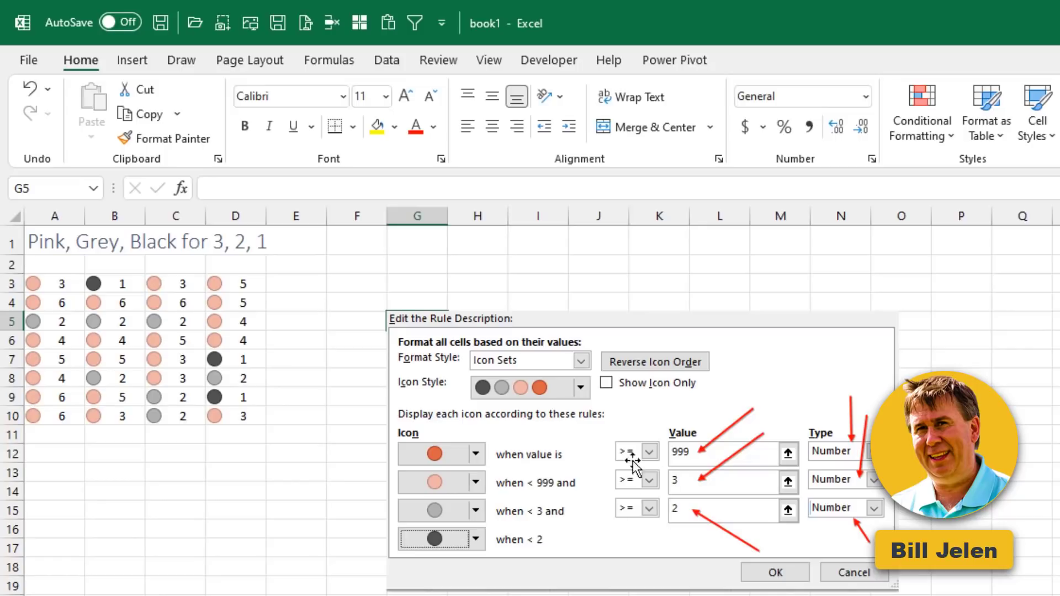
pyautogui.moveTo(450, 492)
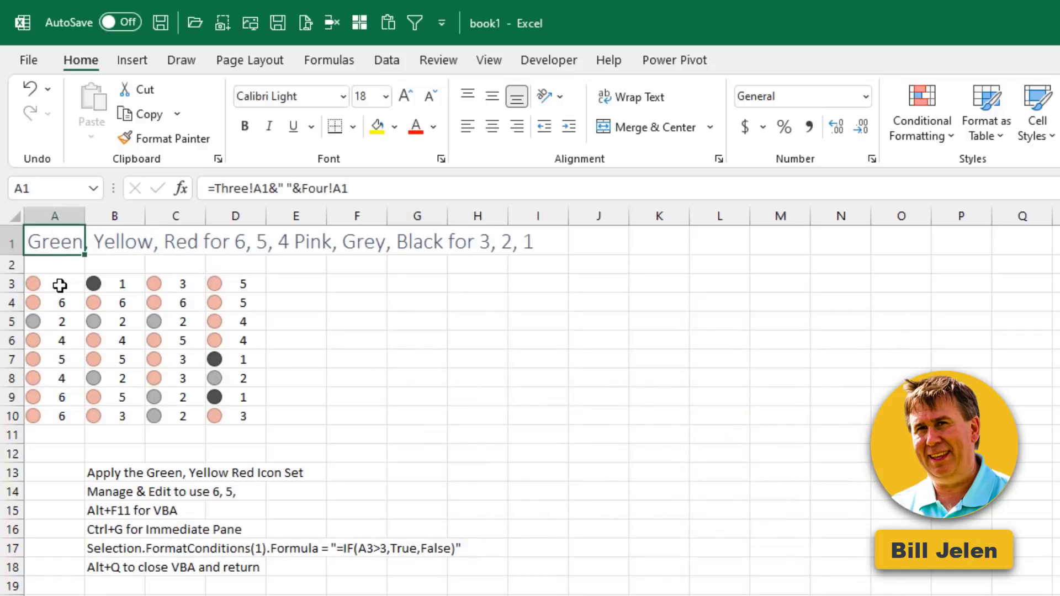
# Apply the green, yellow and red circle icon set to A3:D10.
pyautogui.moveTo(59, 283); pyautogui.dragTo(237, 416)
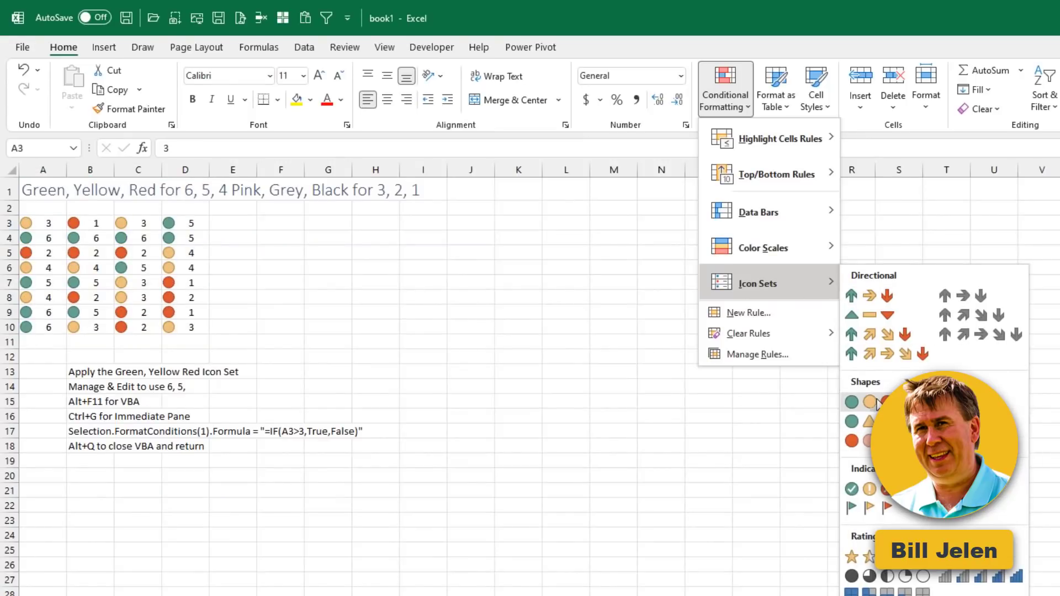
pyautogui.click(854, 401)
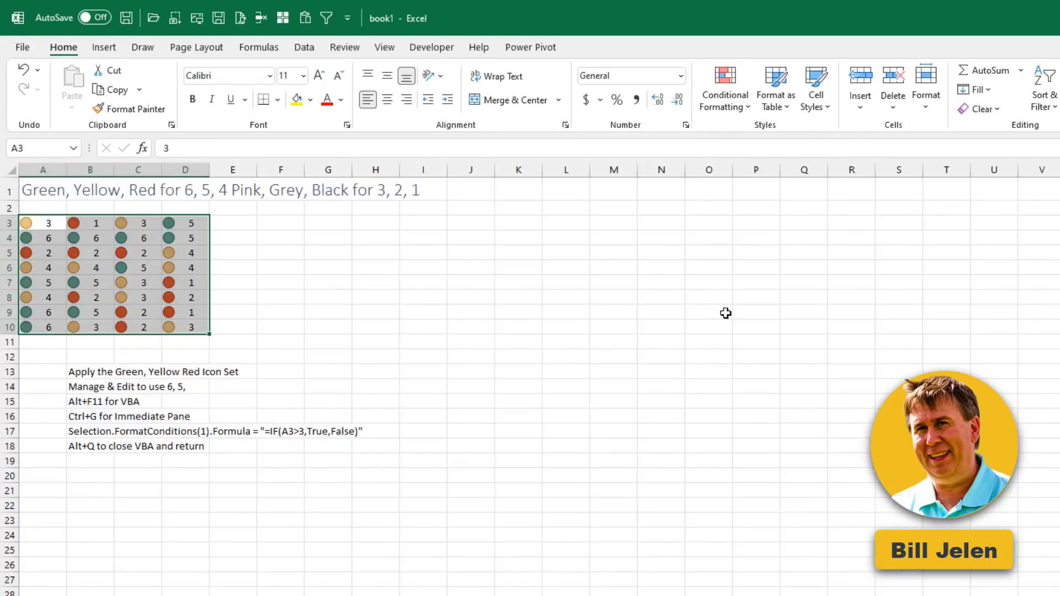
pyautogui.click(723, 86)
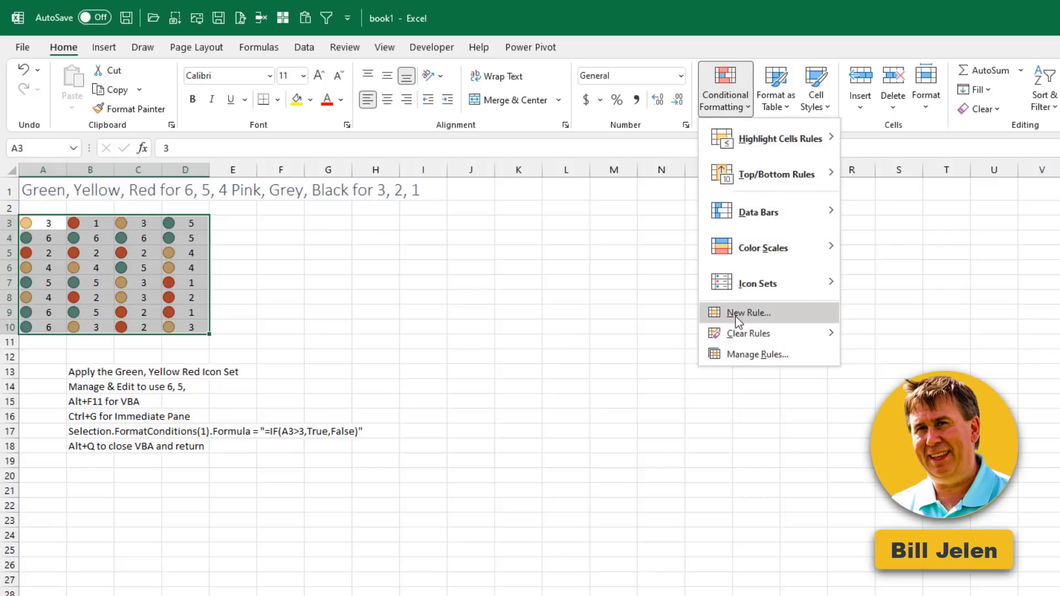
pyautogui.click(758, 354)
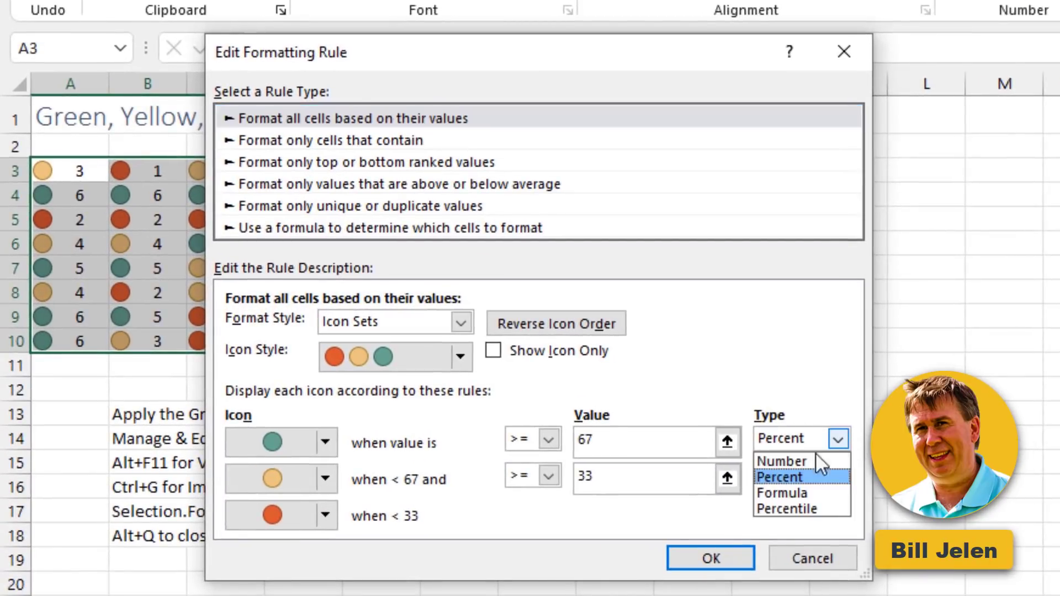
# Set both icon thresholds to Number type (6 and 5) and copy the VBA formula line.
pyautogui.click(782, 460)
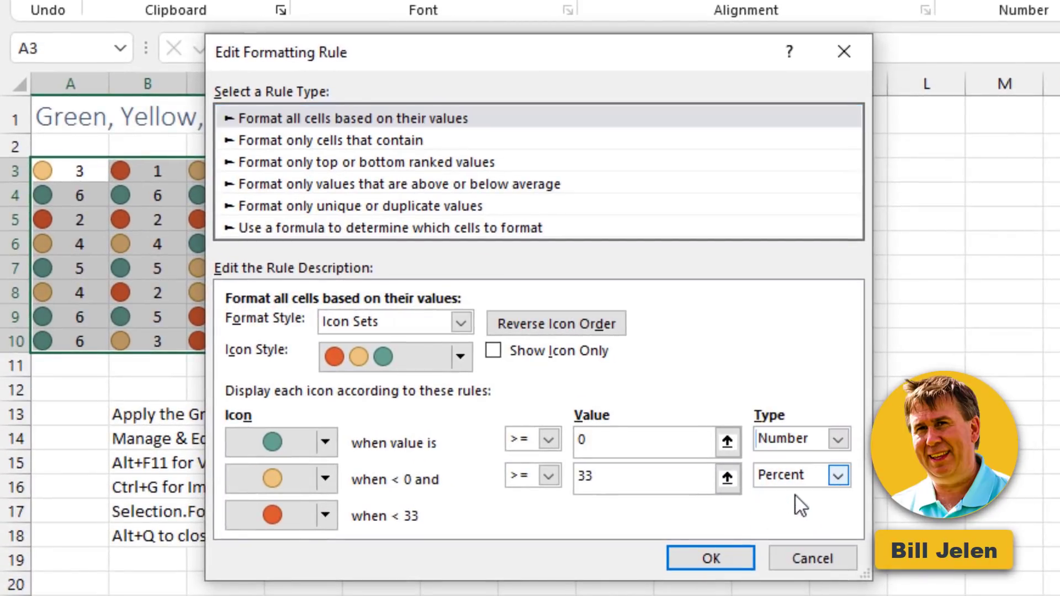
pyautogui.click(840, 475)
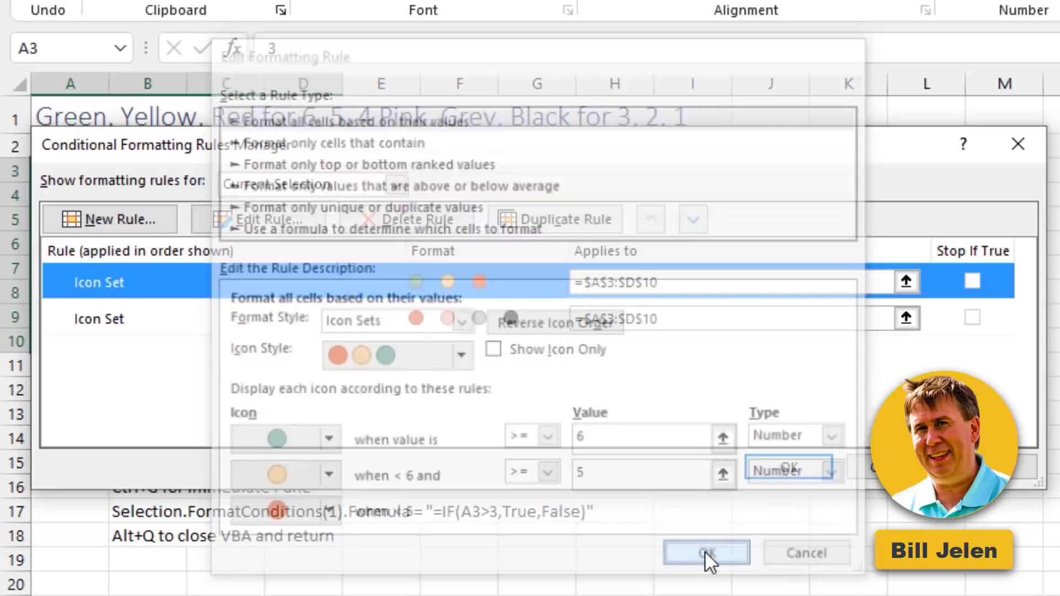
pyautogui.click(706, 553)
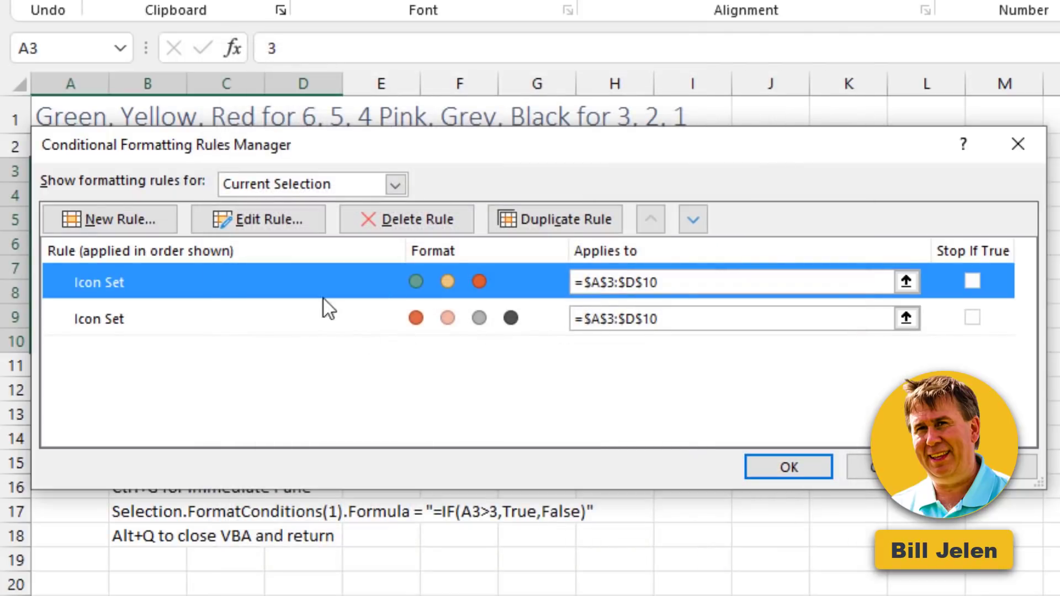
pyautogui.moveTo(262, 289)
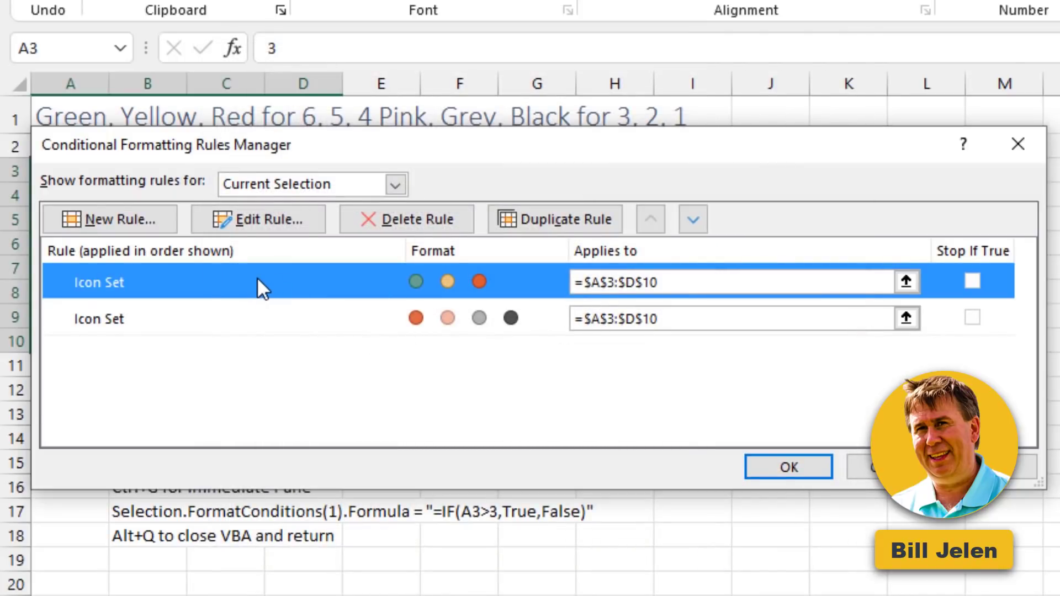
pyautogui.moveTo(690, 465)
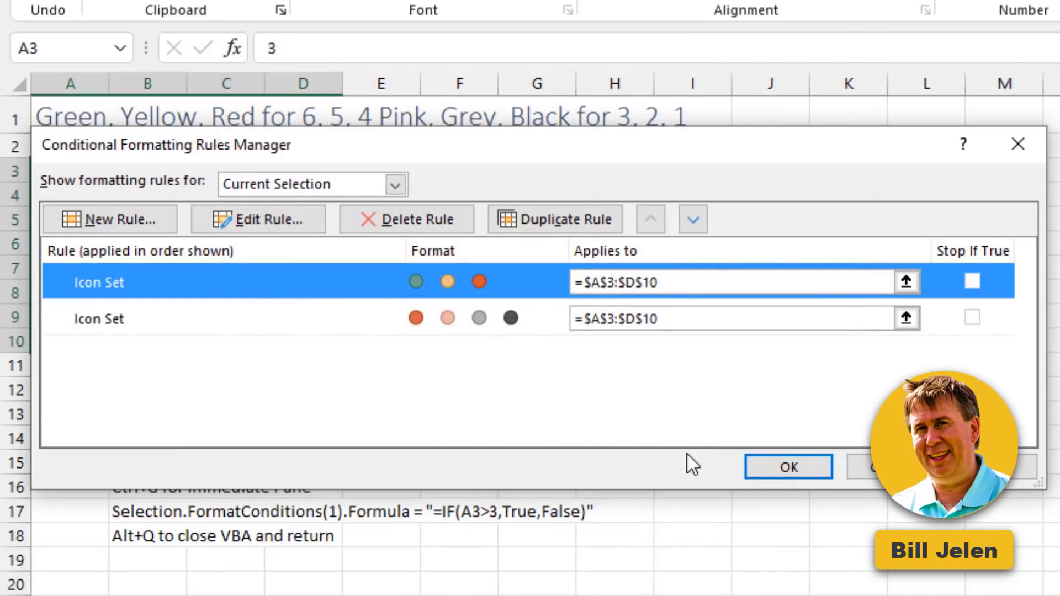
pyautogui.click(788, 467)
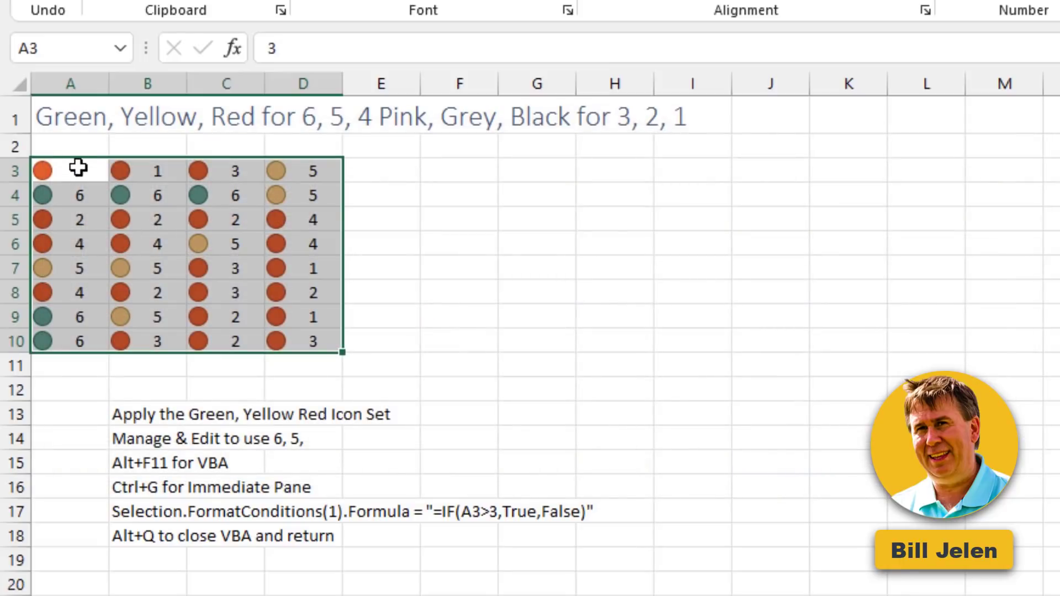
pyautogui.moveTo(276, 511)
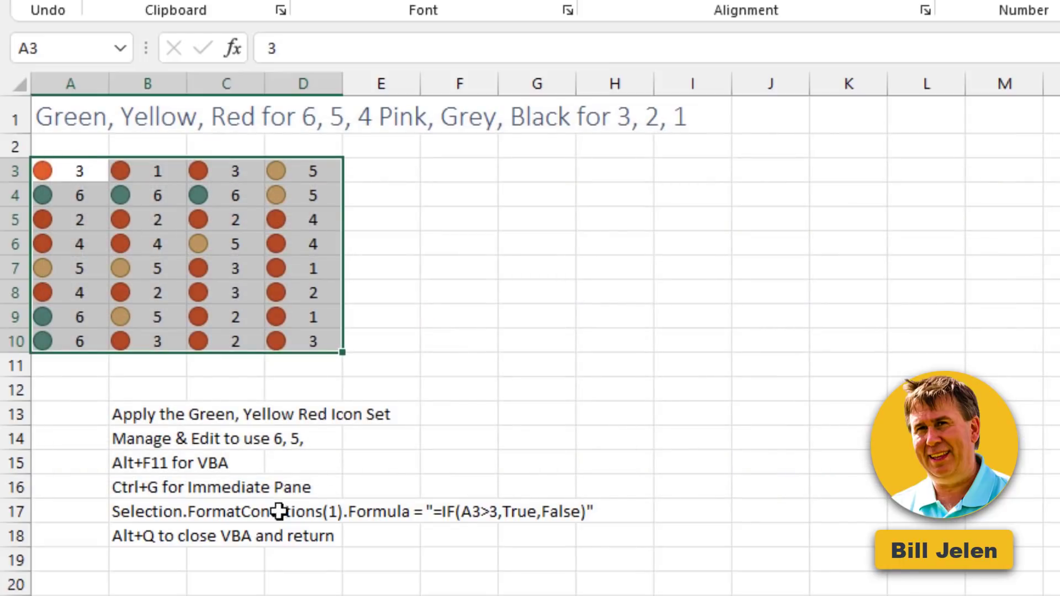
pyautogui.click(147, 512)
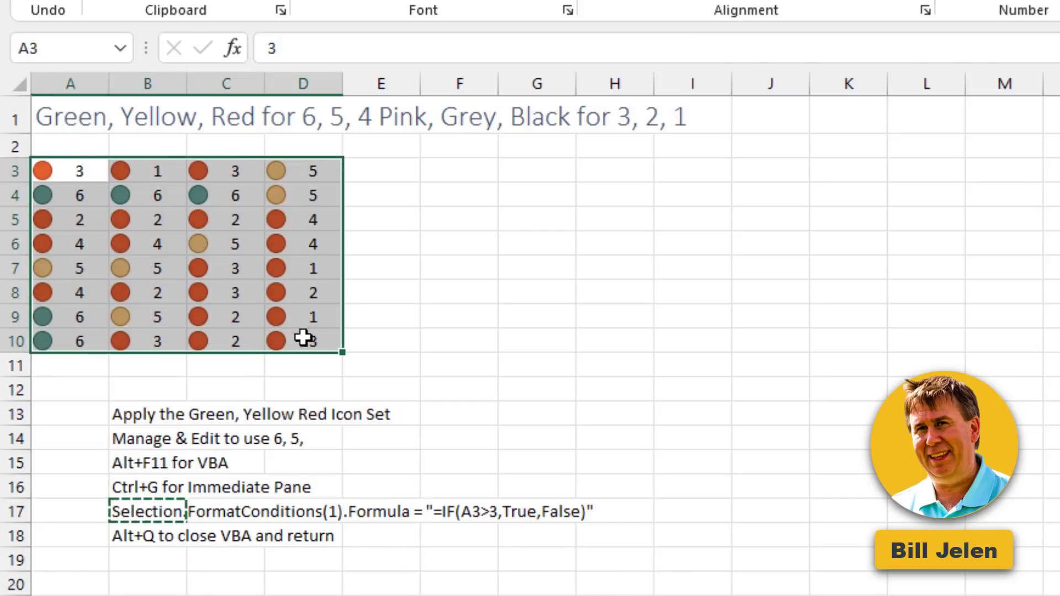
pyautogui.press('Alt+F11')
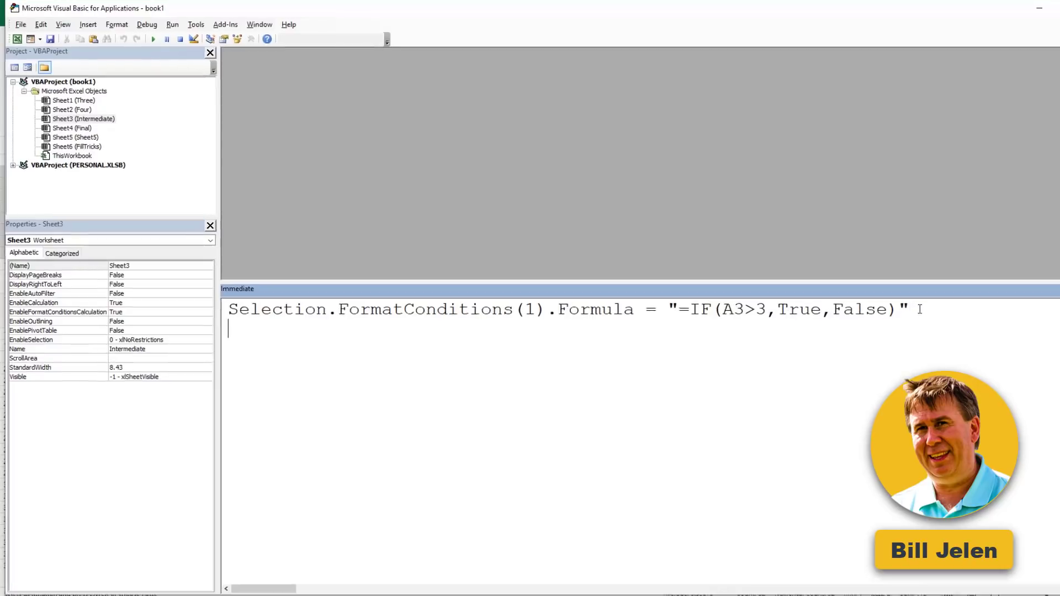
# Return to Excel after running the =IF(A3>3,True,False) icon rule line.
pyautogui.press('alt+q')
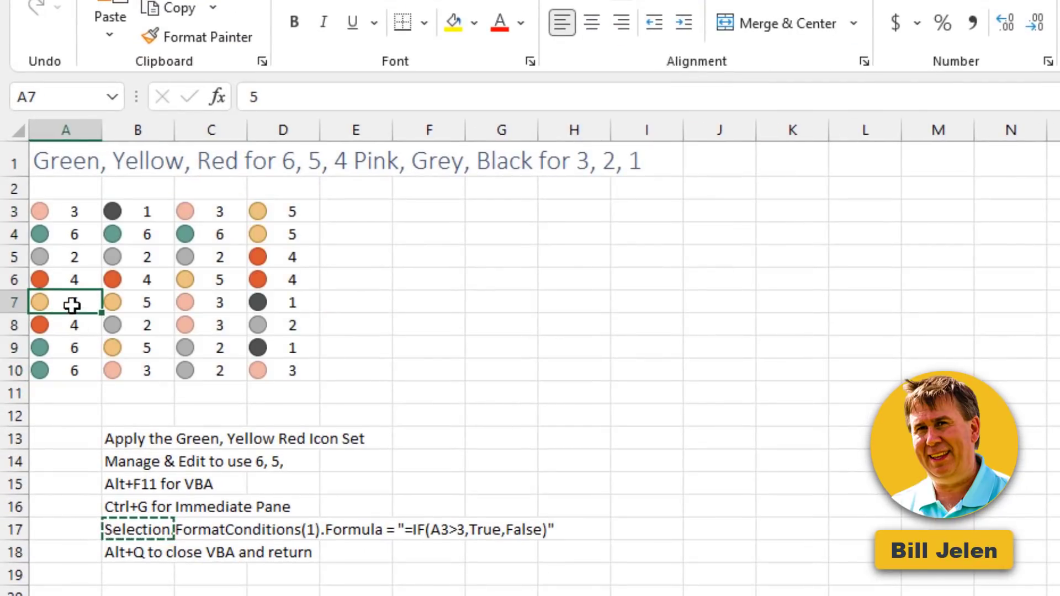
# Inspect the pink icon beside 3 and the black icon beside 1.
pyautogui.click(66, 279)
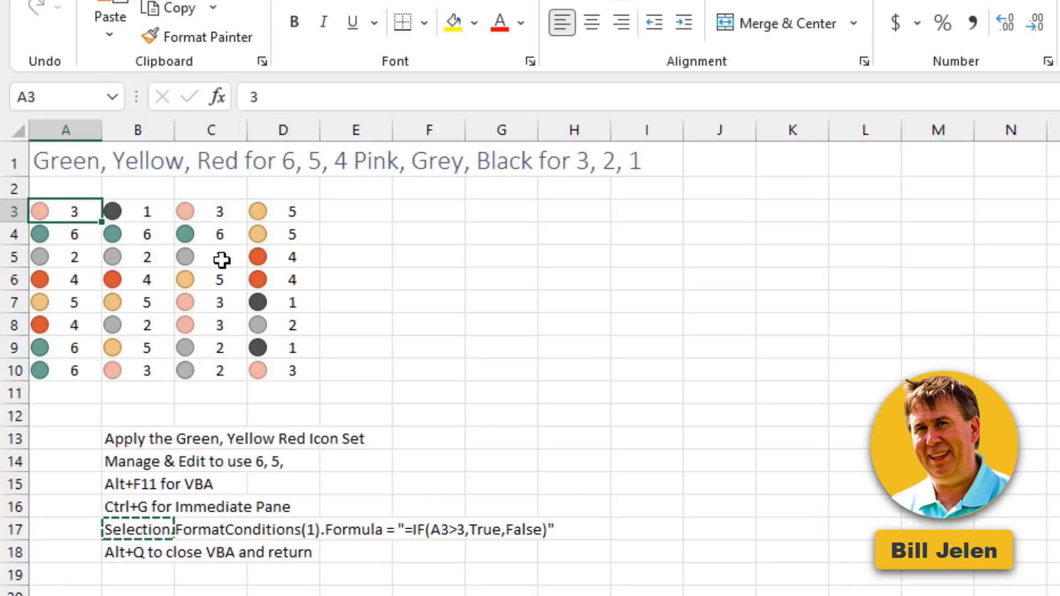
pyautogui.click(137, 211)
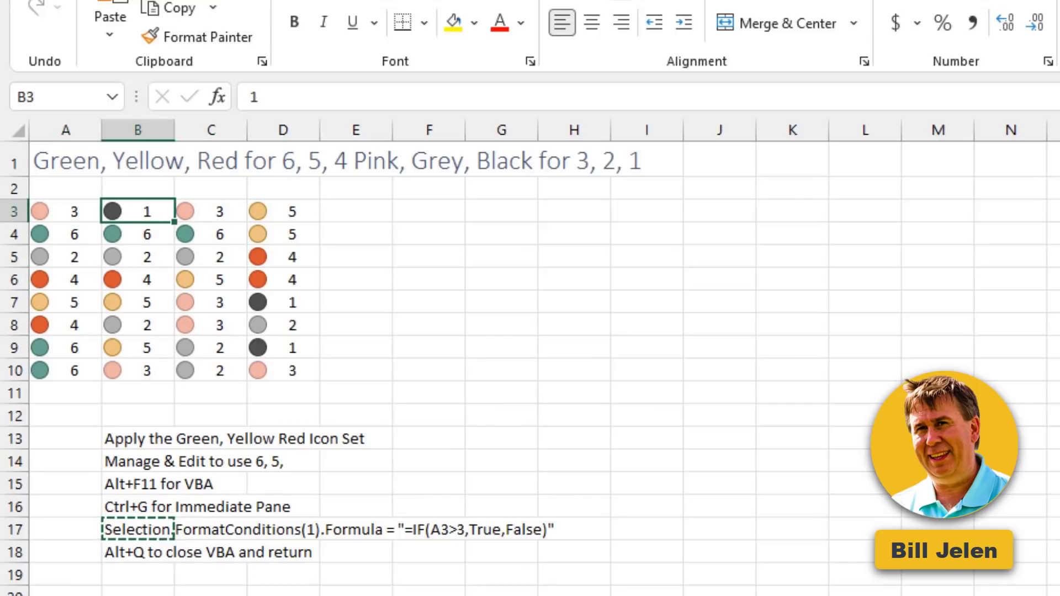
pyautogui.click(749, 13)
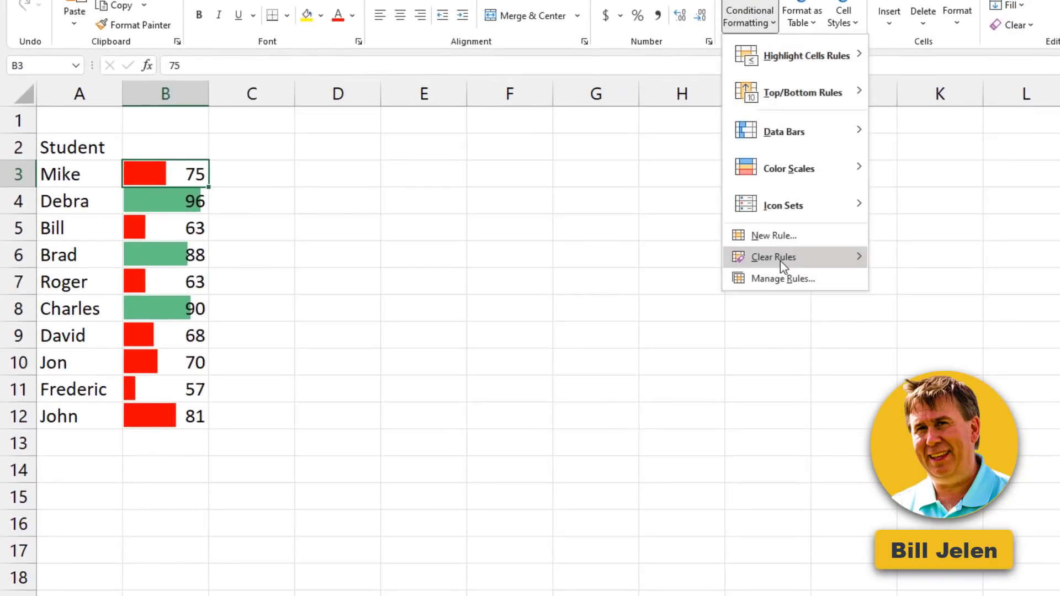
pyautogui.click(782, 278)
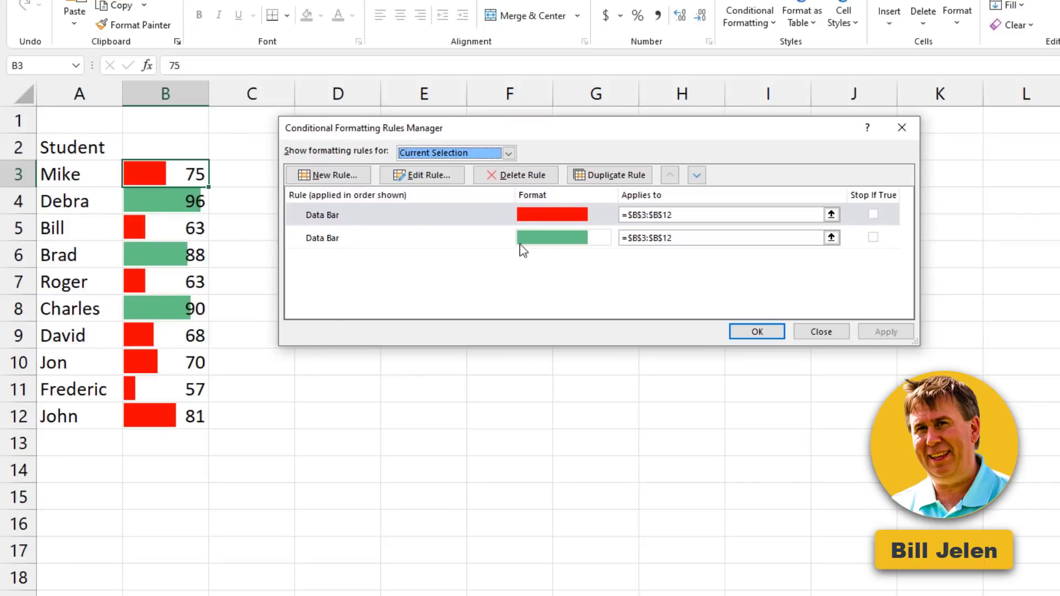
pyautogui.moveTo(187, 215)
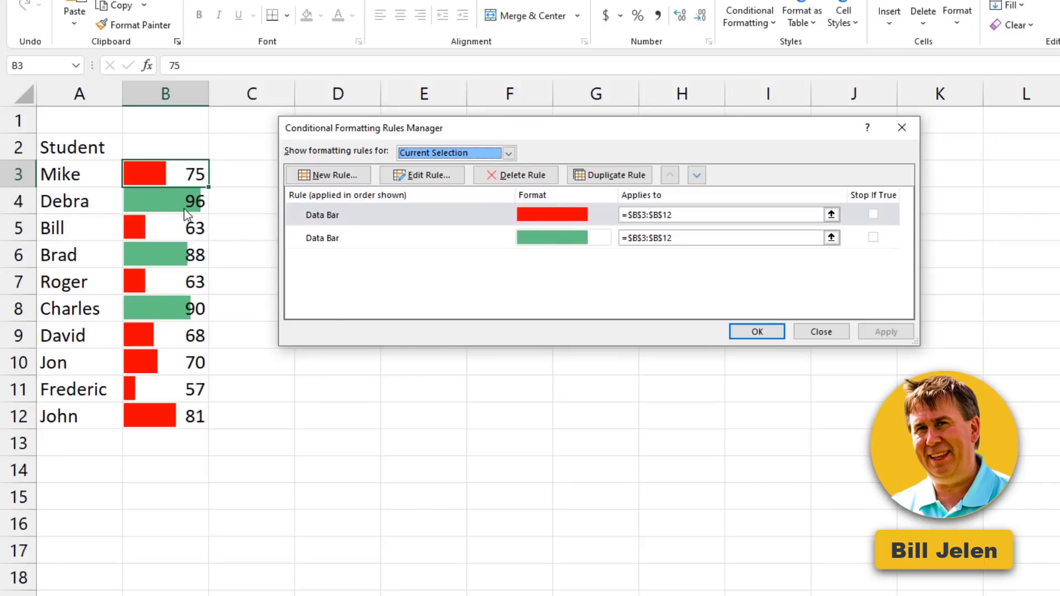
pyautogui.click(755, 331)
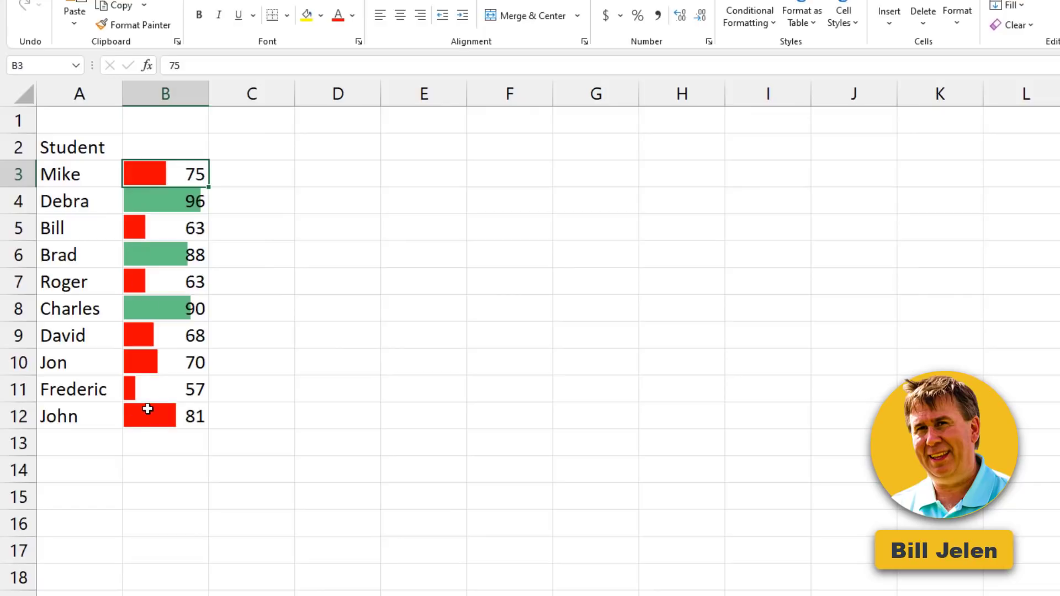
pyautogui.click(165, 362)
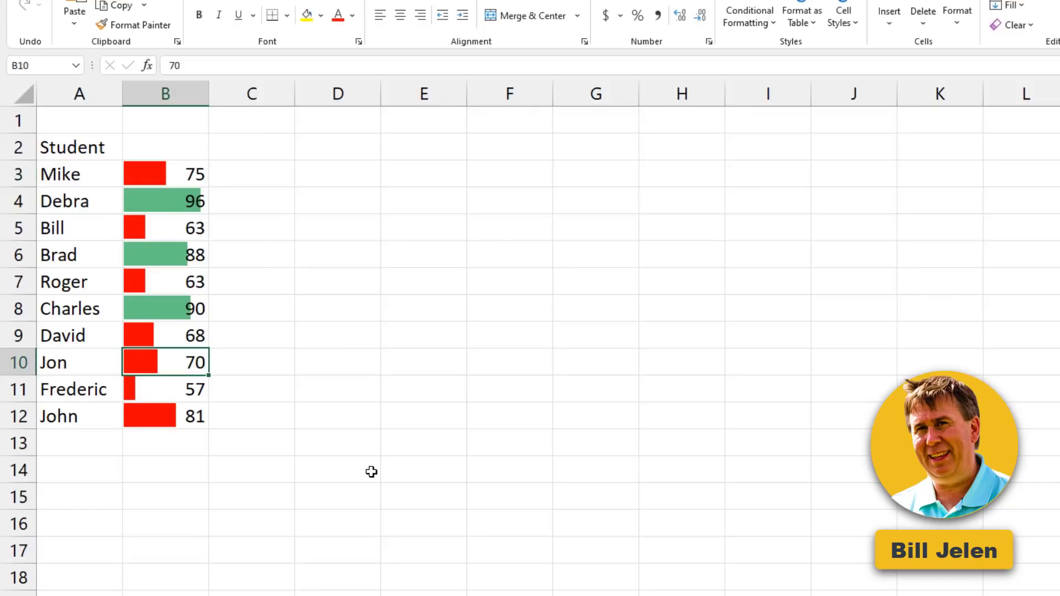